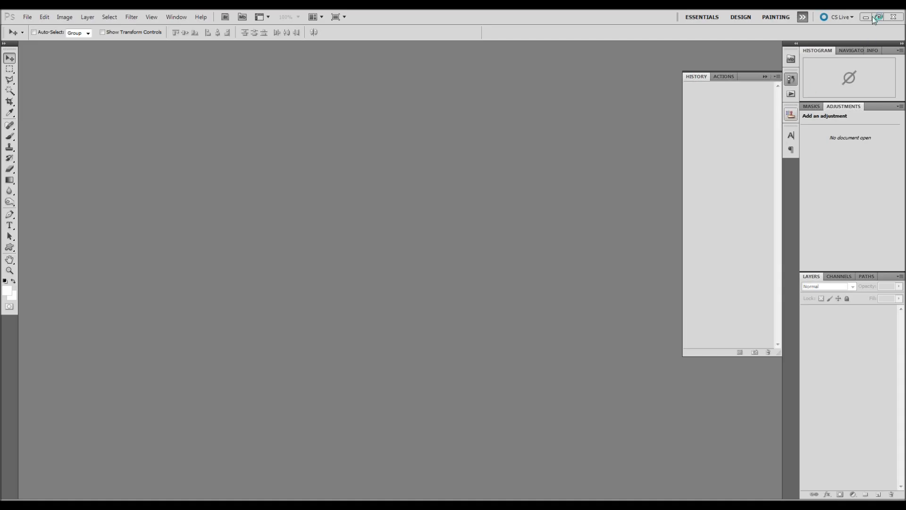
mouse_move(456, 305)
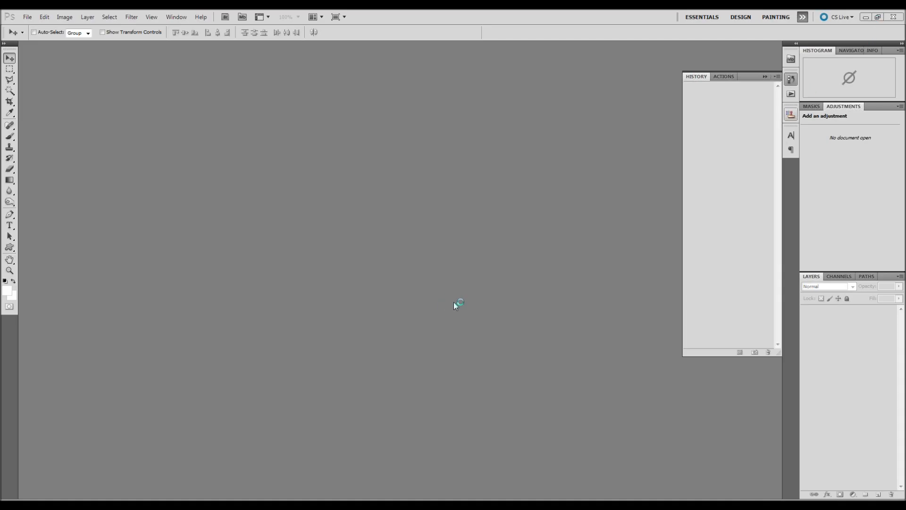
mouse_move(33, 52)
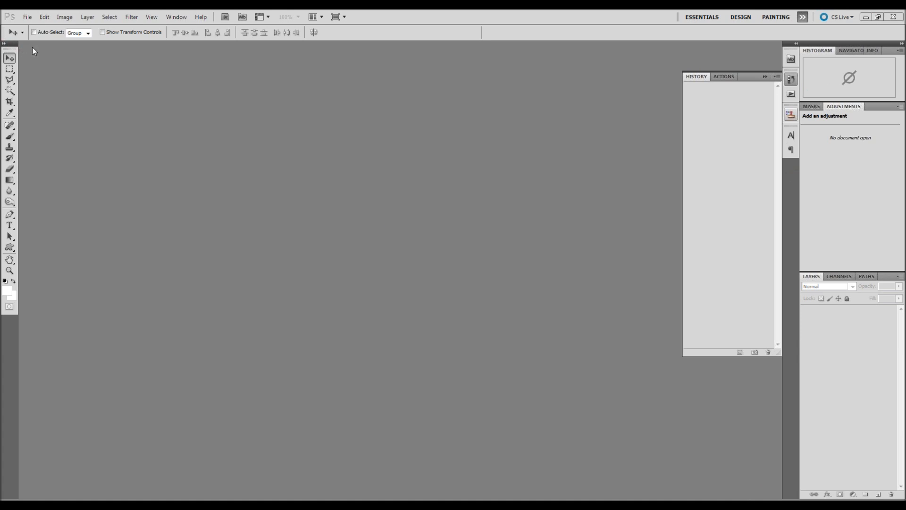
mouse_move(33, 28)
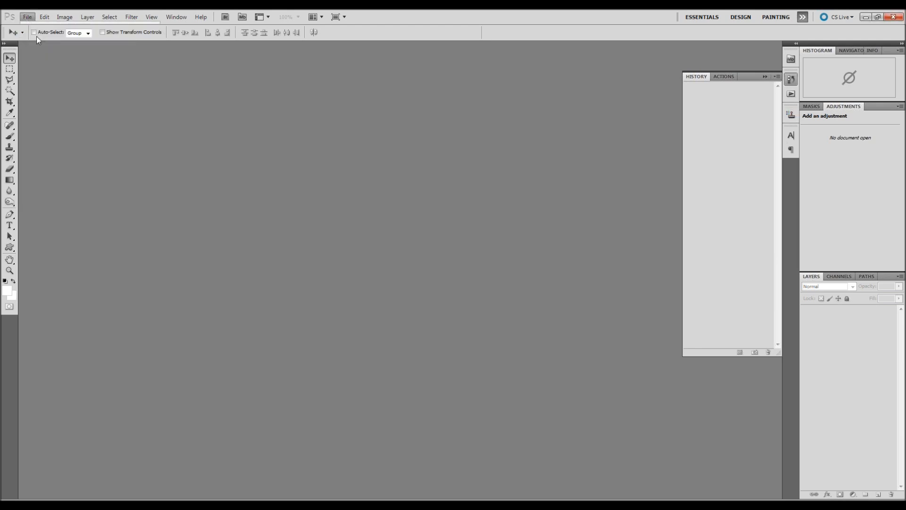
Open the skull-and-crossbones JPG file through File > Open.
click(27, 16)
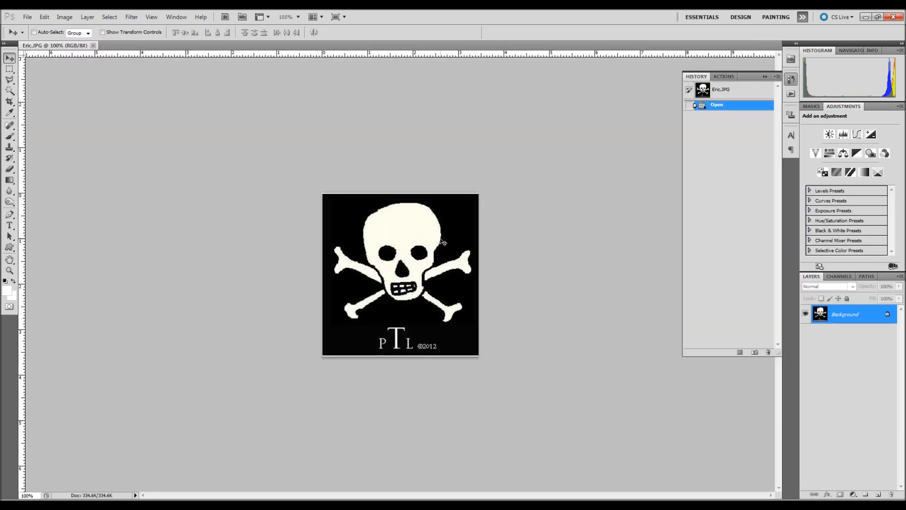
mouse_move(468, 259)
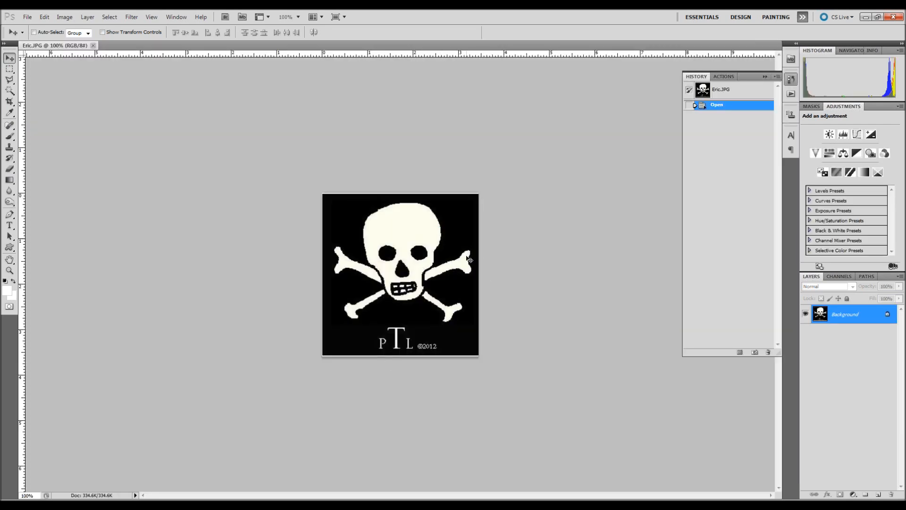
mouse_move(742, 321)
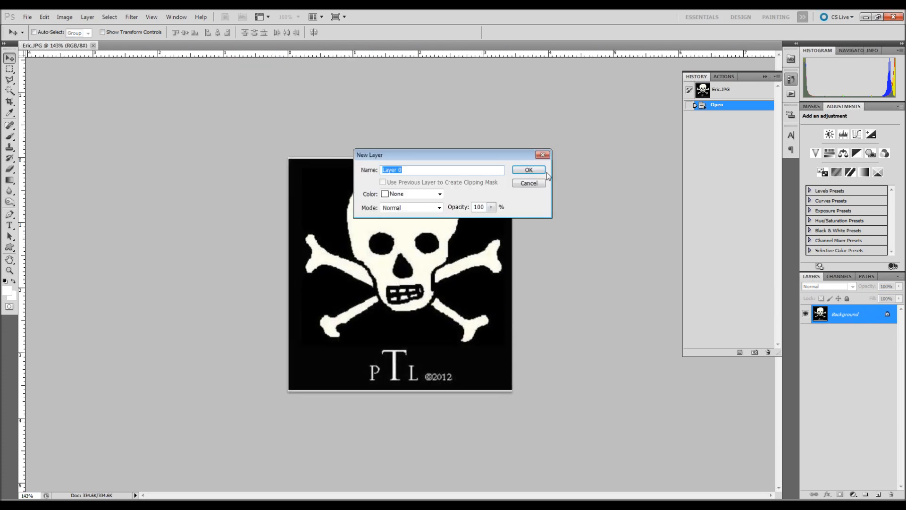
Convert the Background into editable Layer 0 and Magic Wand-select the black backdrop.
click(528, 169)
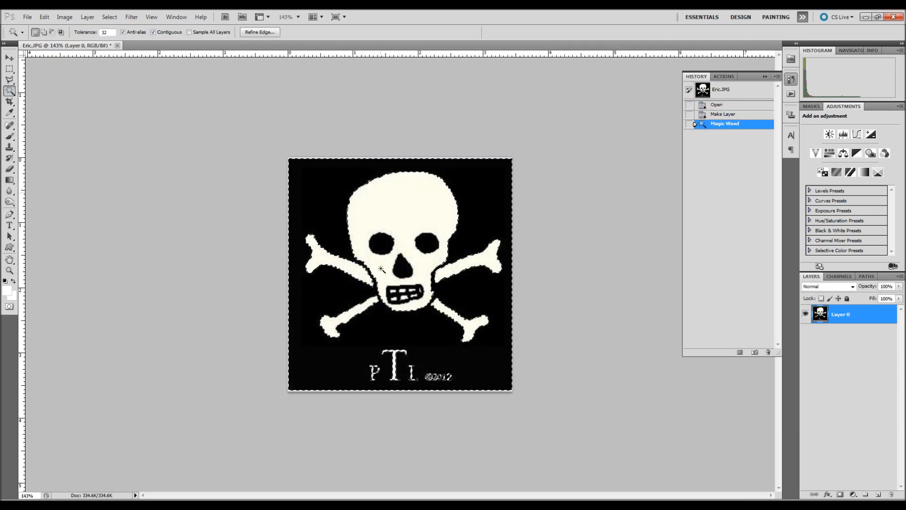
Add the remaining black areas to the selection, delete them, and trim leftover pixels.
click(405, 272)
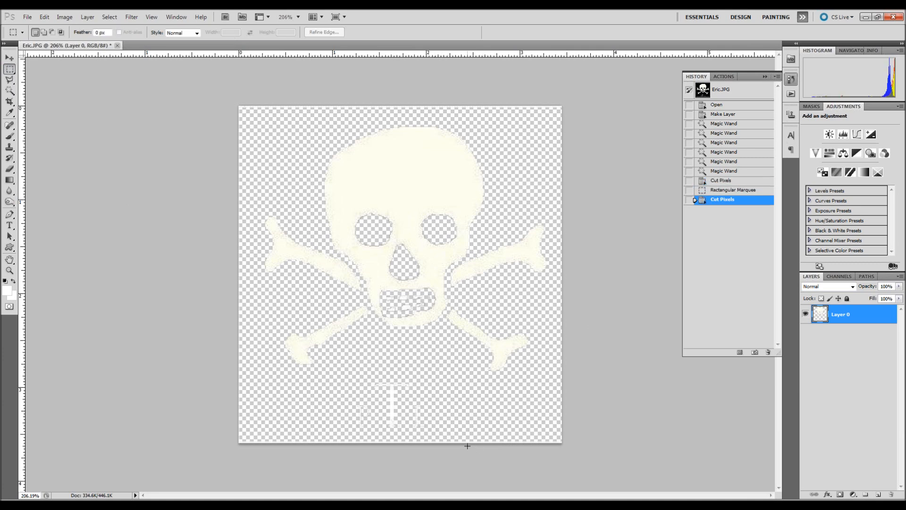
click(9, 225)
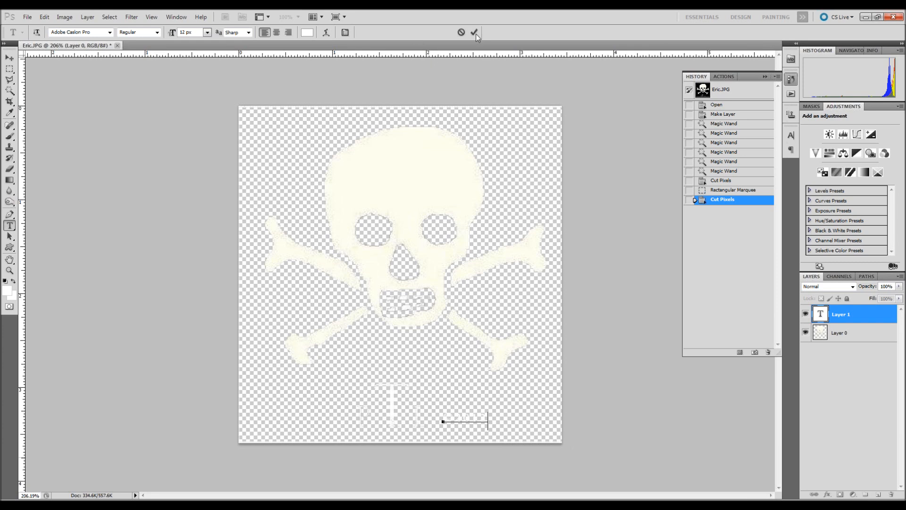
Commit a '©2012' type layer near the bottom of the logo.
click(474, 32)
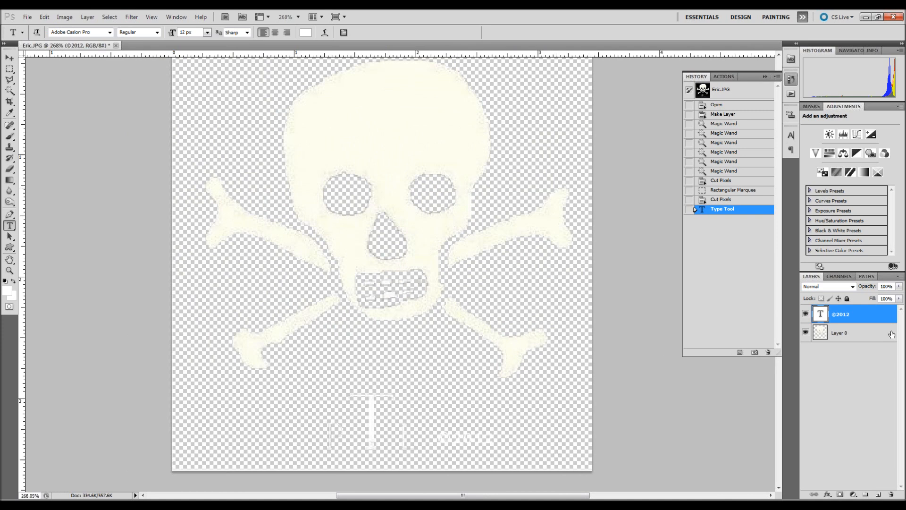
Apply Drop Shadow and Bevel and Emboss layer styles to Layer 0.
double_click(839, 332)
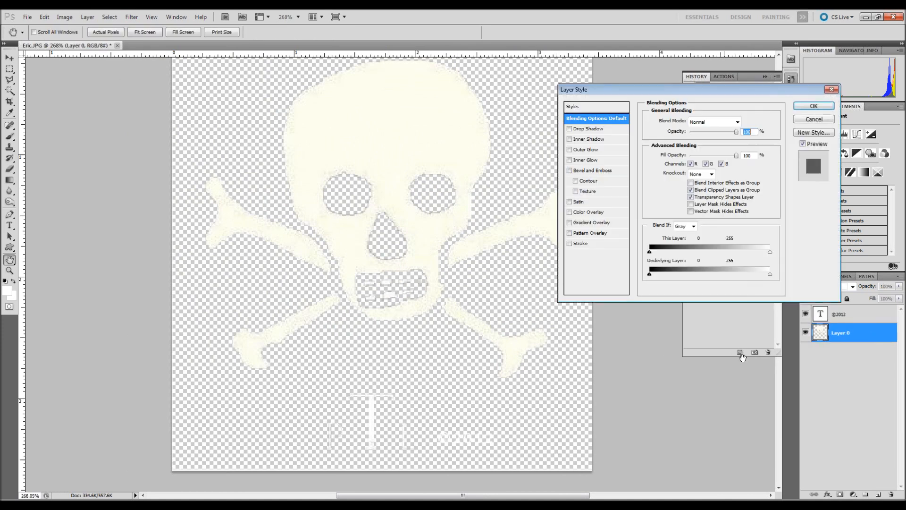
click(569, 128)
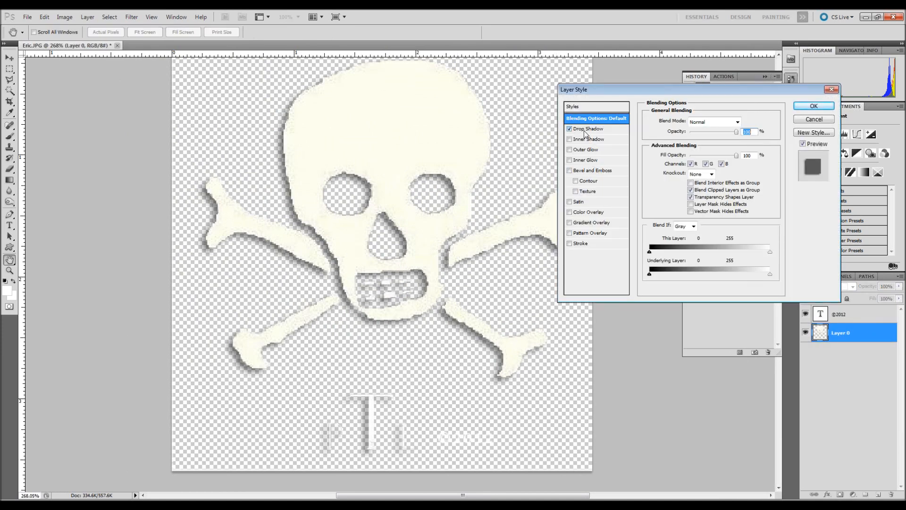
click(590, 128)
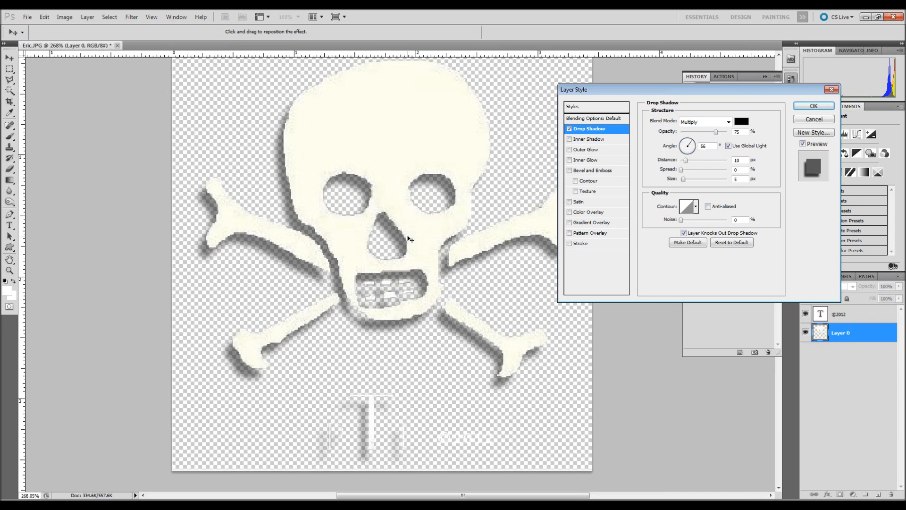
click(592, 170)
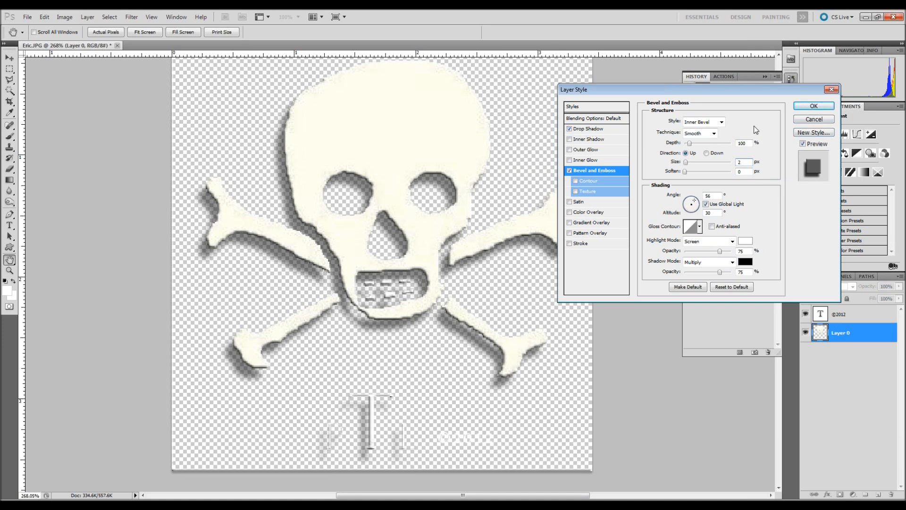
click(813, 106)
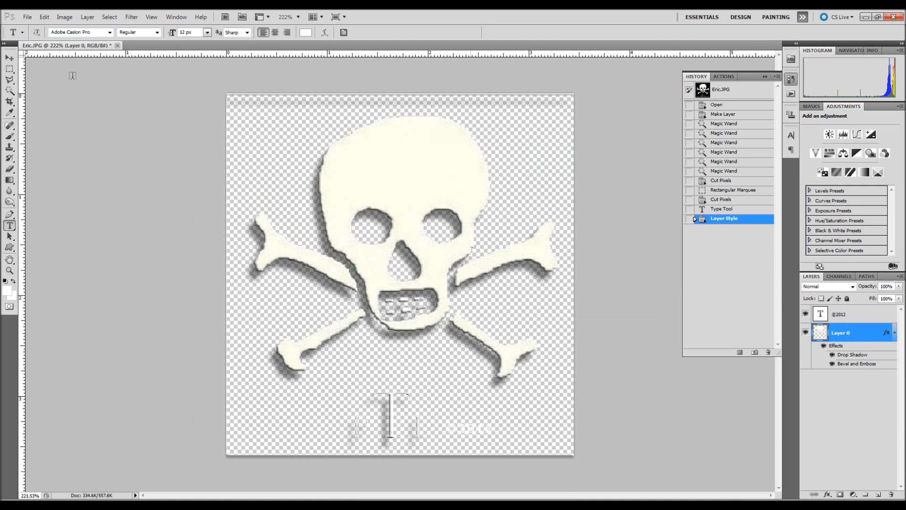
Cut three rectangular marquee areas of stray pixels from Layer 0.
click(10, 68)
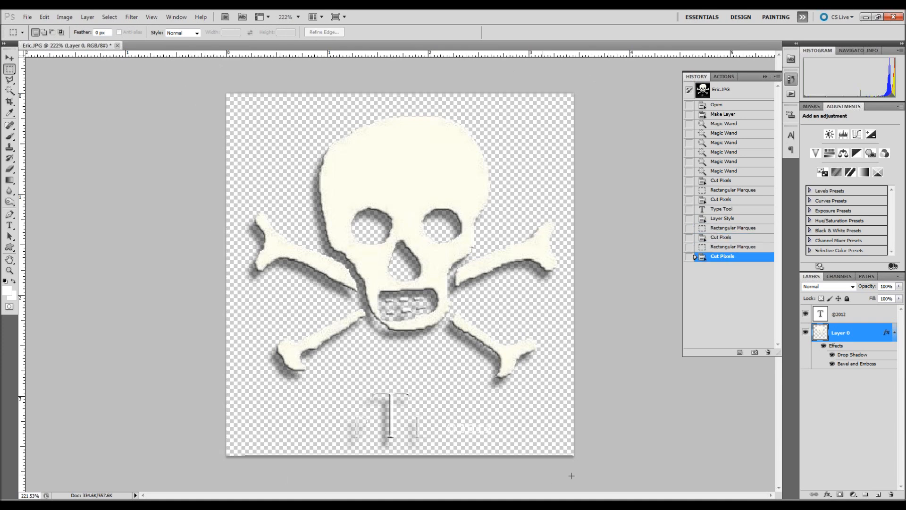
click(736, 265)
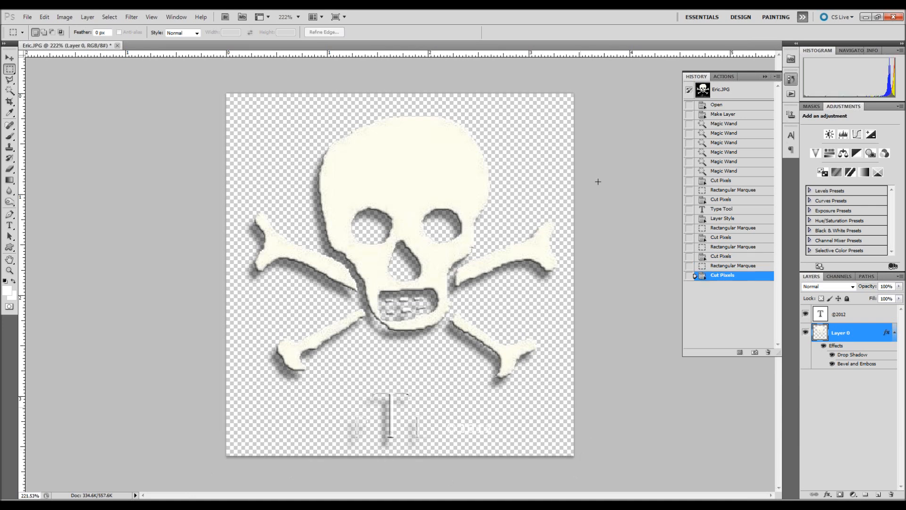
mouse_move(477, 228)
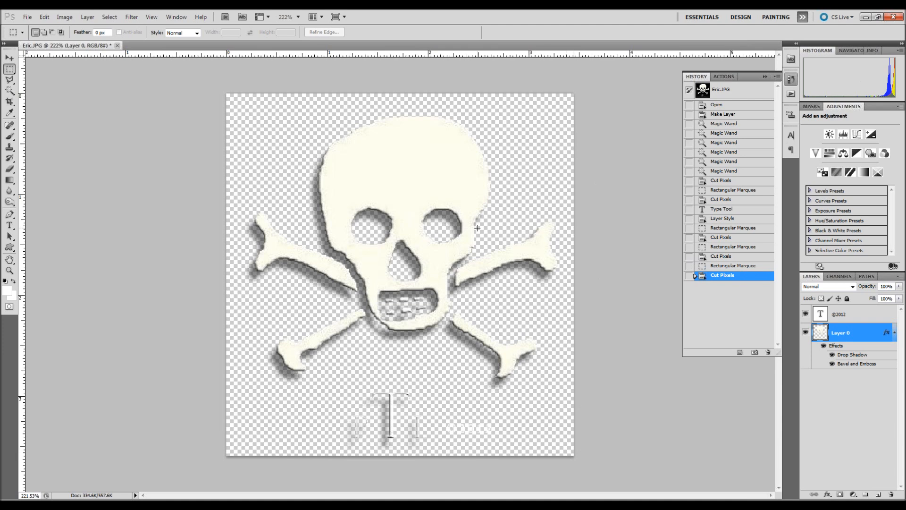
mouse_move(189, 126)
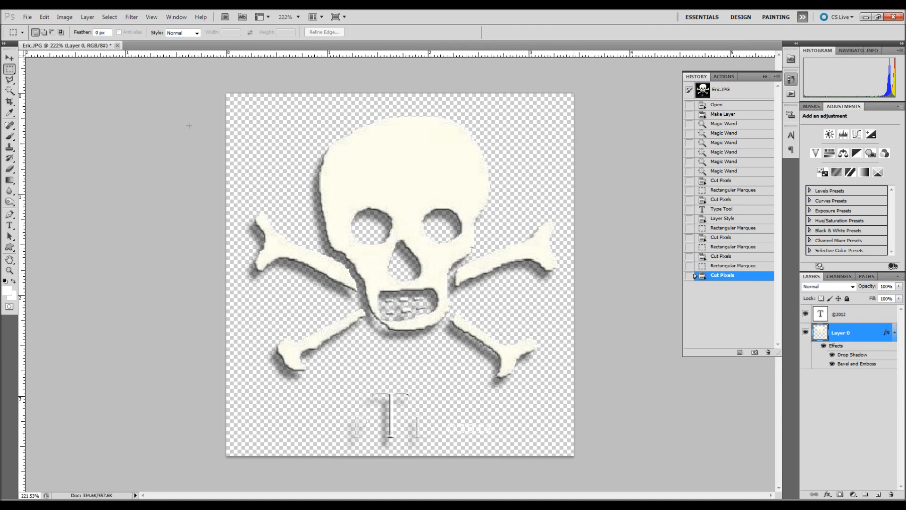
Save the logo as Eric2 in PNG format on the desktop, without interlacing.
click(26, 16)
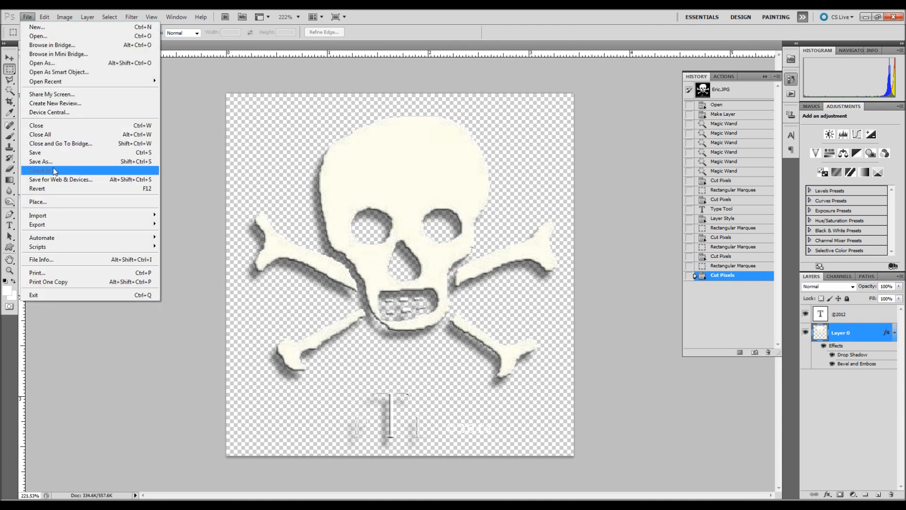
click(40, 162)
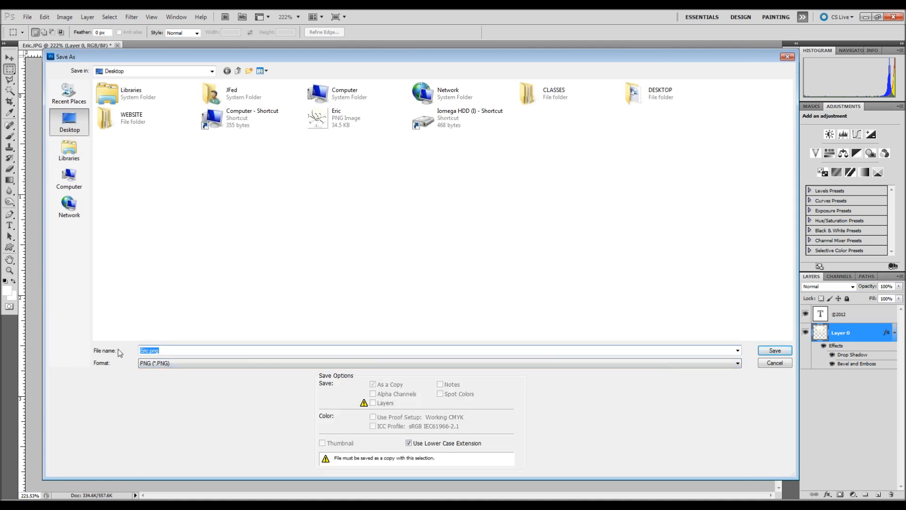
text(Eric2)
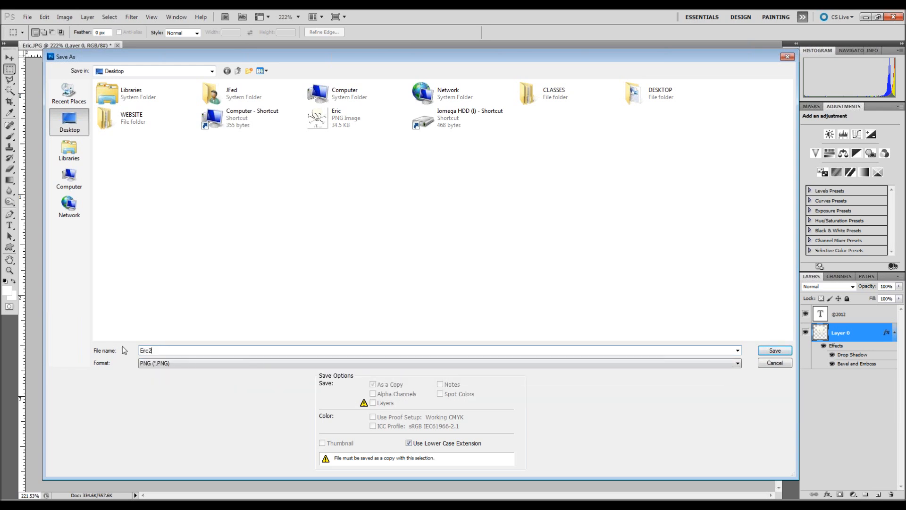
click(774, 350)
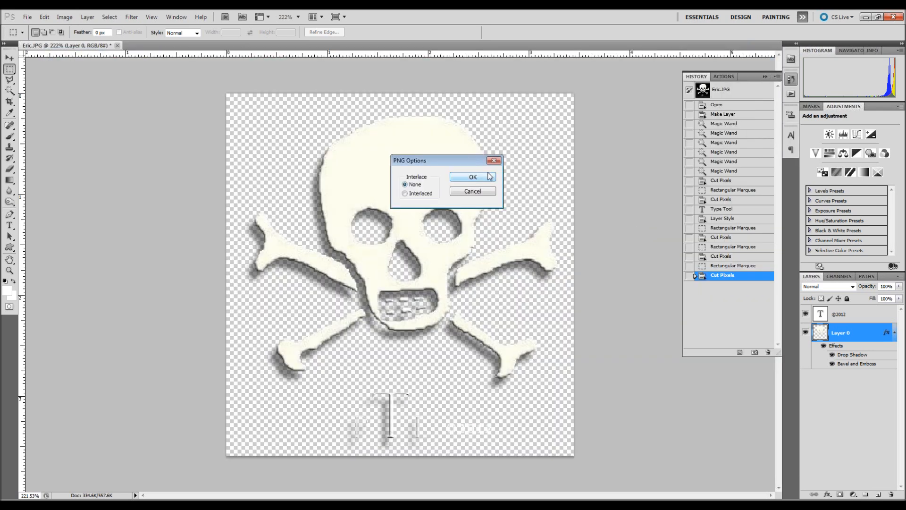
click(473, 176)
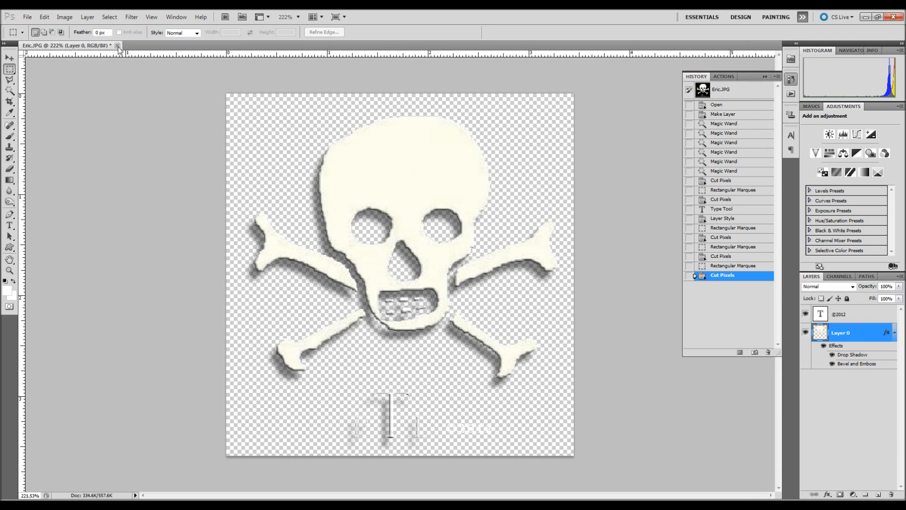
Close the logo document and open the giraffe.tif photo.
click(27, 16)
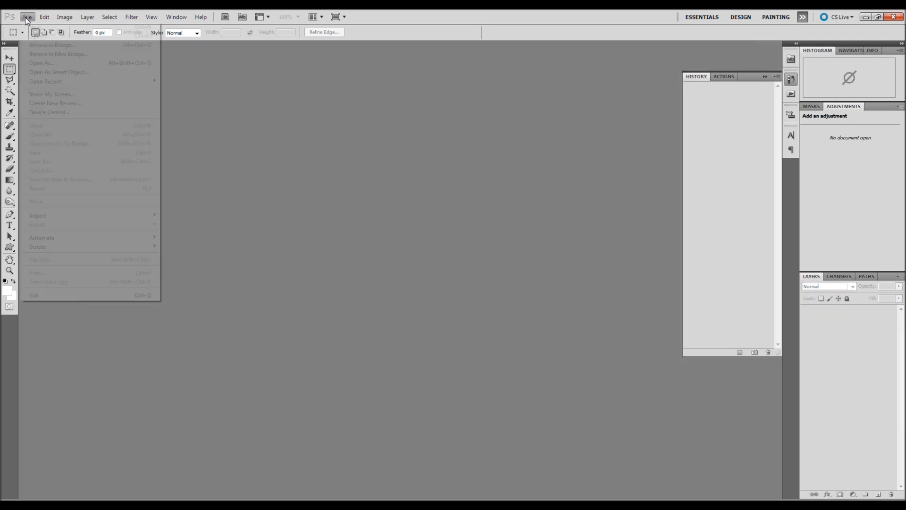
click(40, 62)
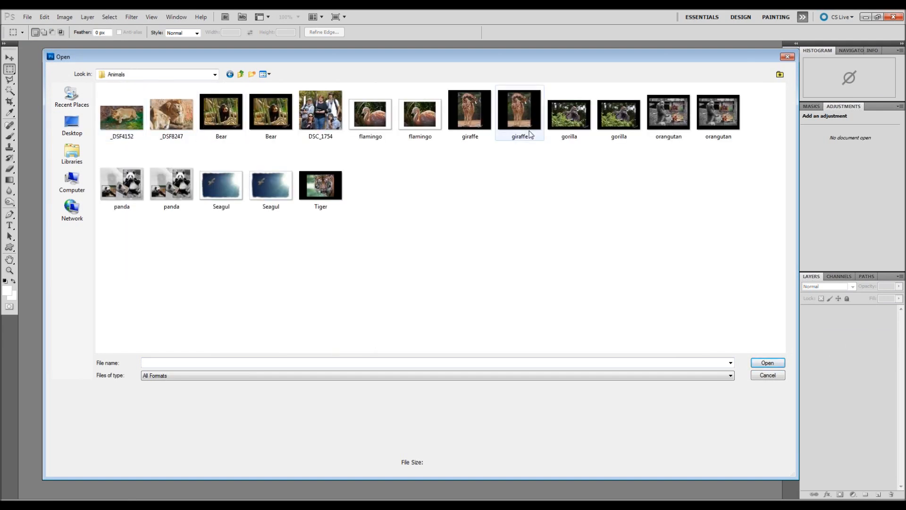
click(767, 363)
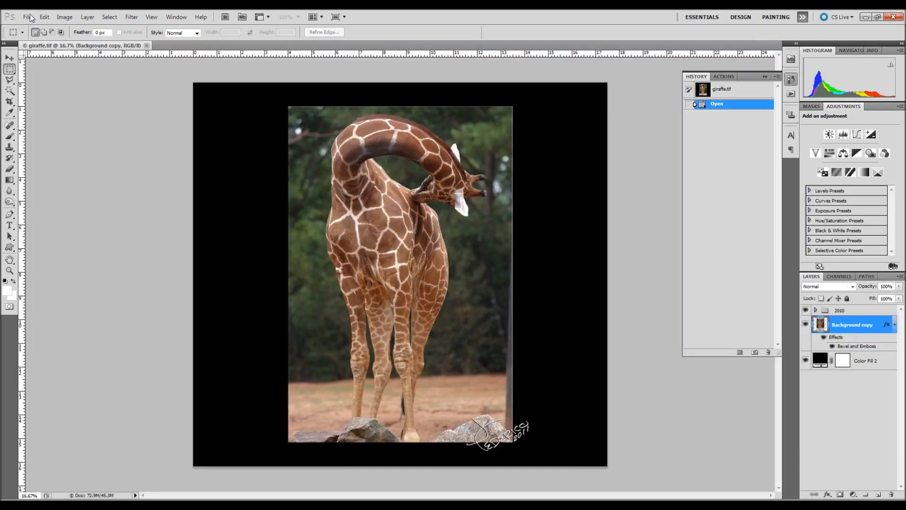
Open the saved Eric2.png alongside the giraffe photo.
click(27, 16)
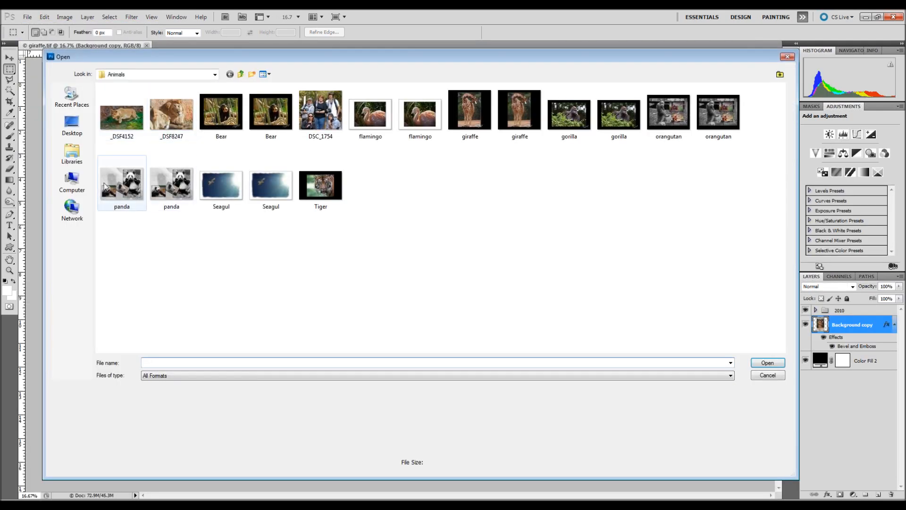
click(768, 362)
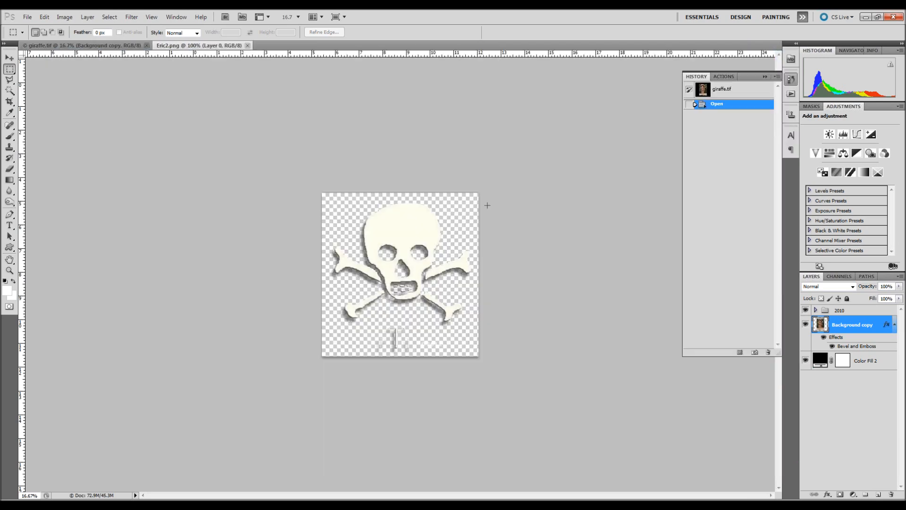
click(312, 16)
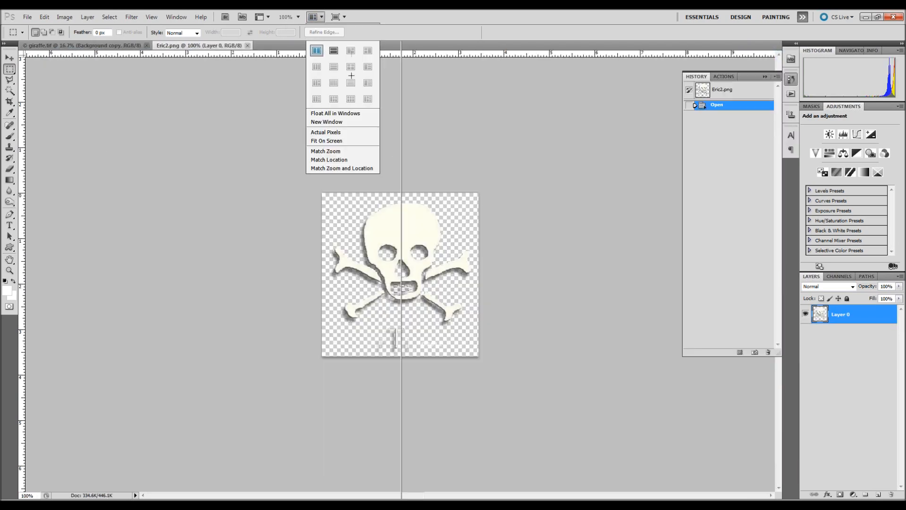
Tile 2-Up, drag the logo into giraffe.tif, and shrink it into the bottom-left border.
click(316, 51)
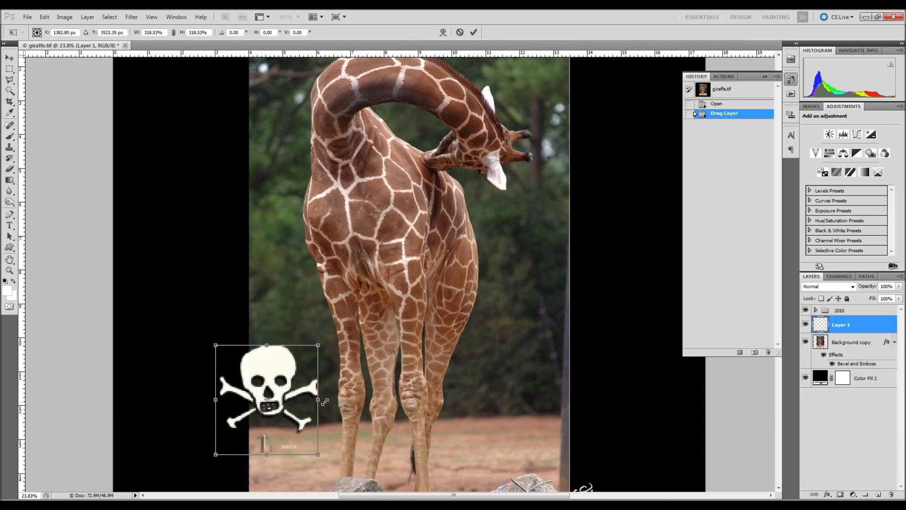
click(473, 32)
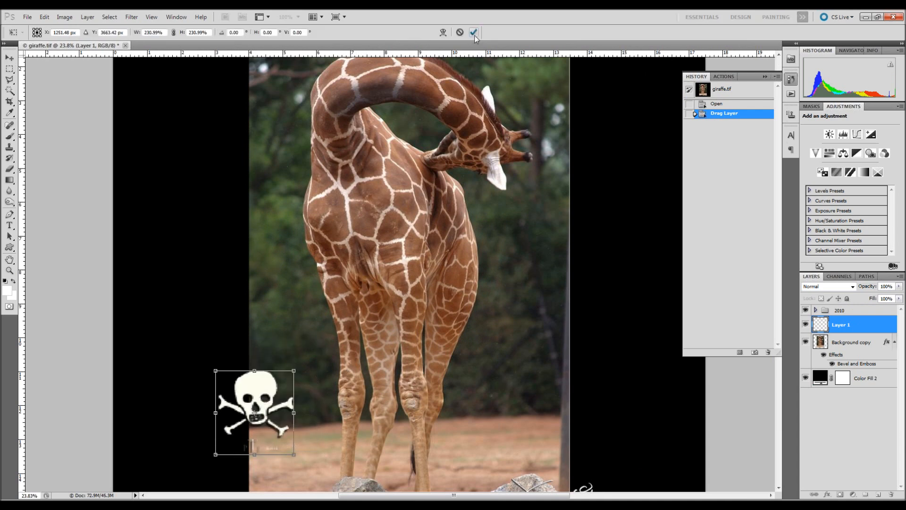
click(473, 32)
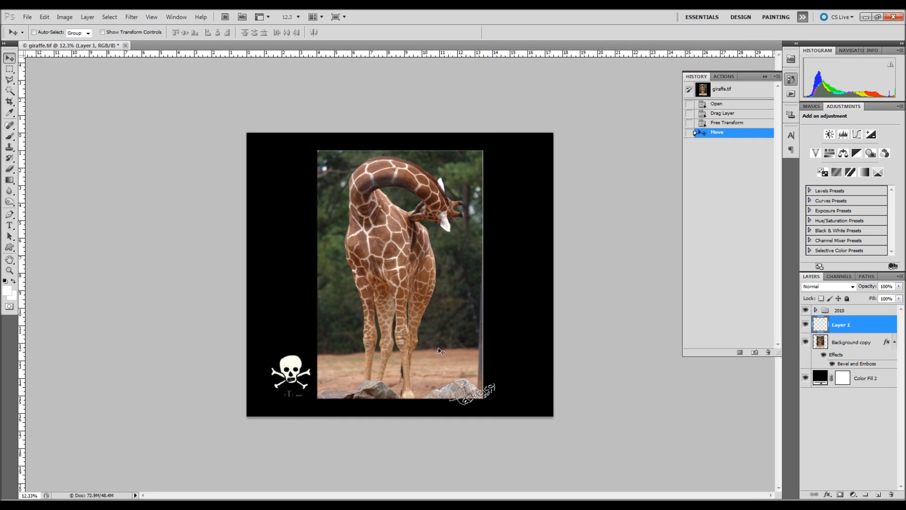
mouse_move(510, 134)
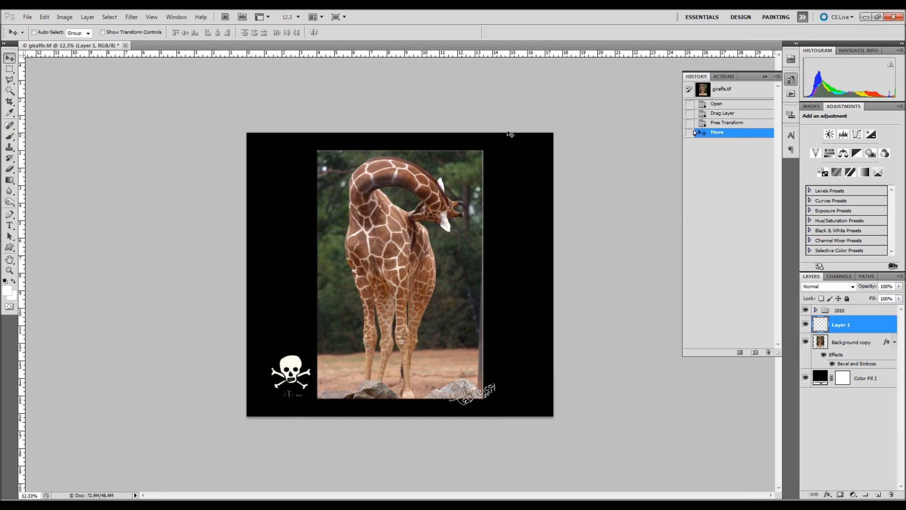
mouse_move(722, 164)
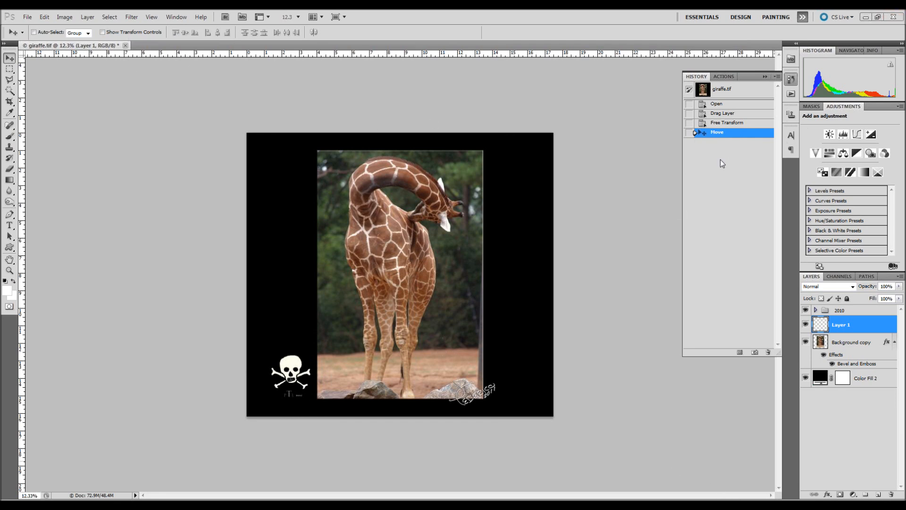